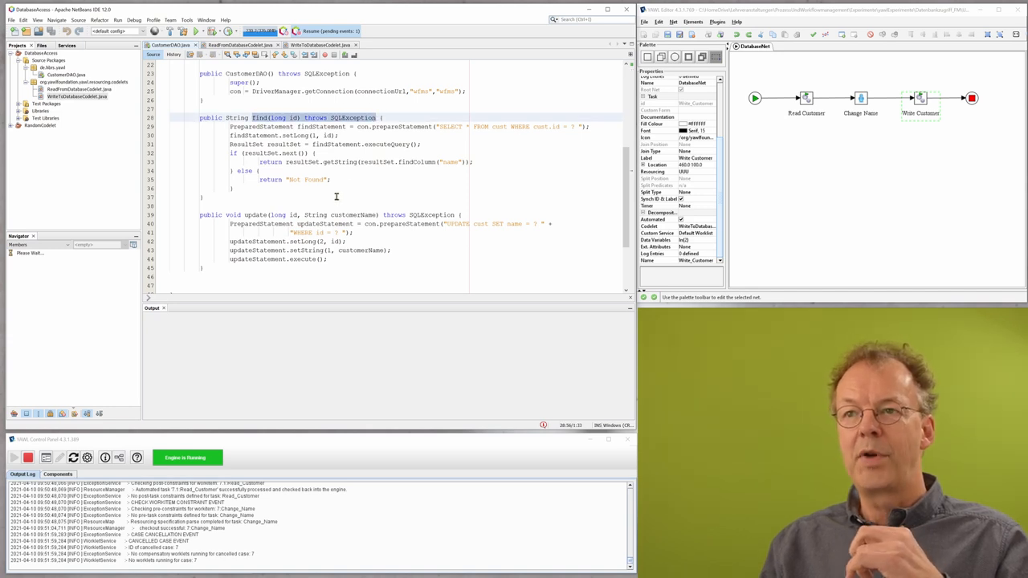
Show WriteToDatabaseCodelet.java's execute method, which updates the customer name through the DAO
click(445, 106)
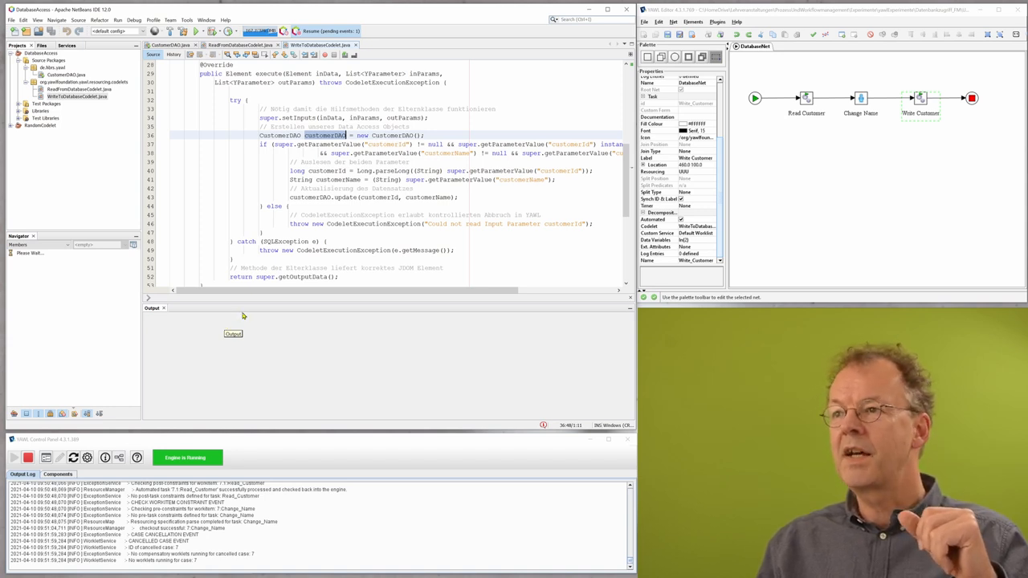
mouse_move(859, 165)
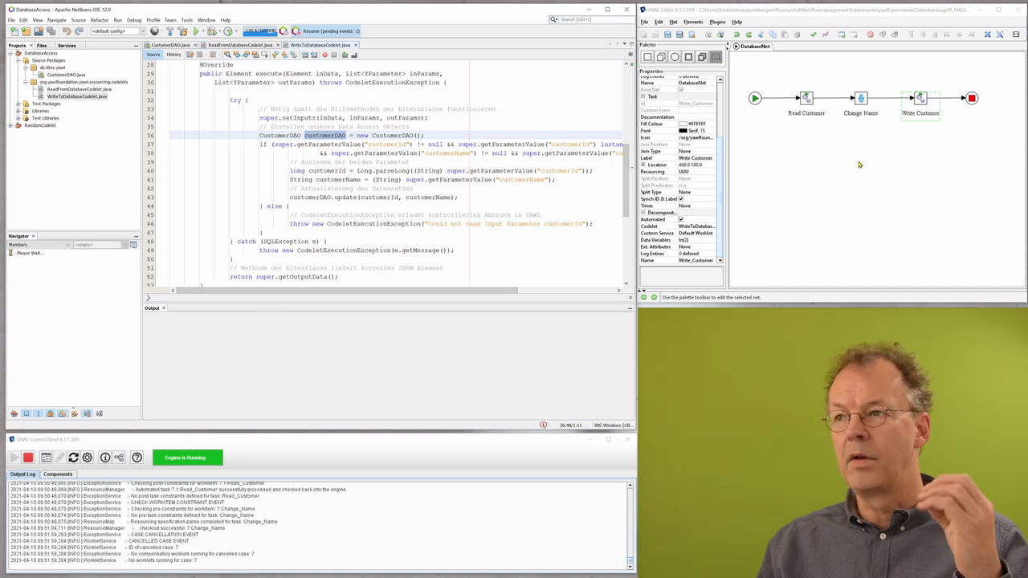
click(807, 98)
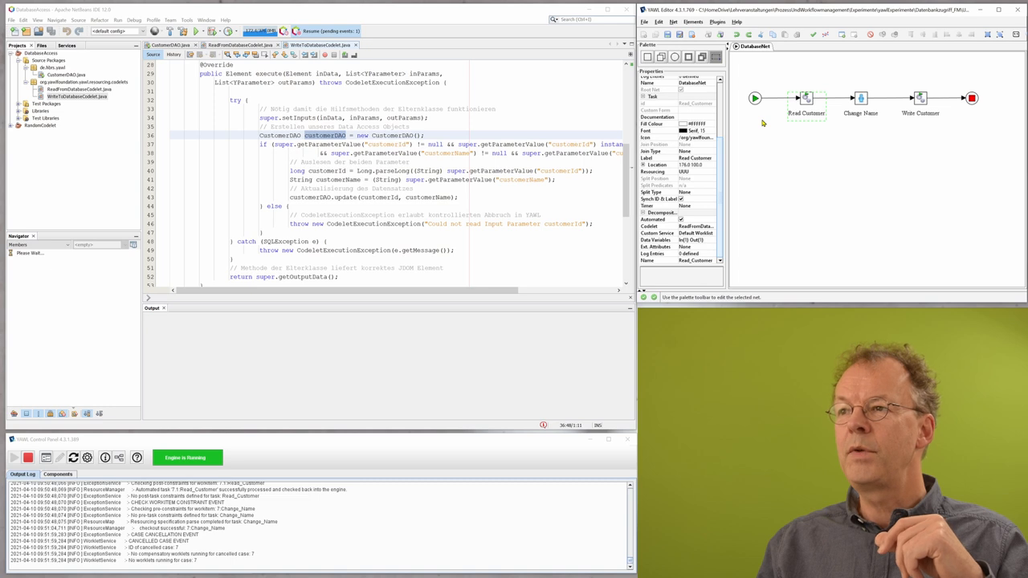
mouse_move(815, 133)
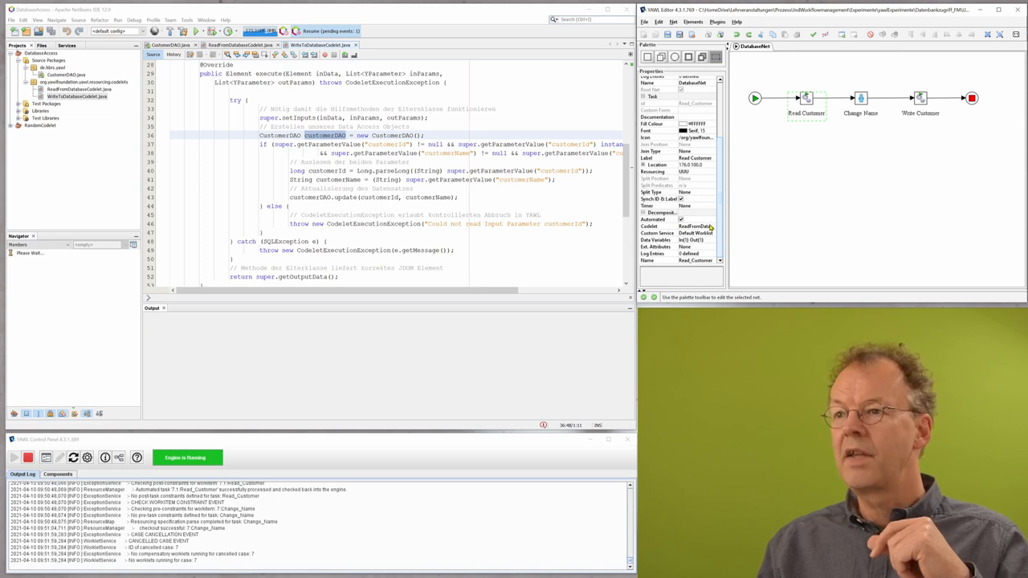
mouse_move(713, 228)
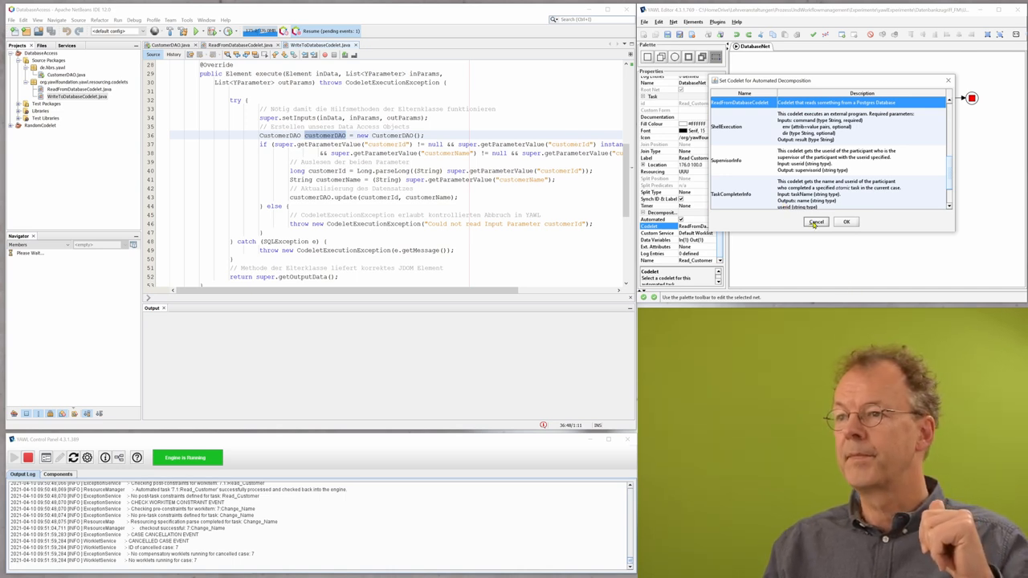
click(816, 222)
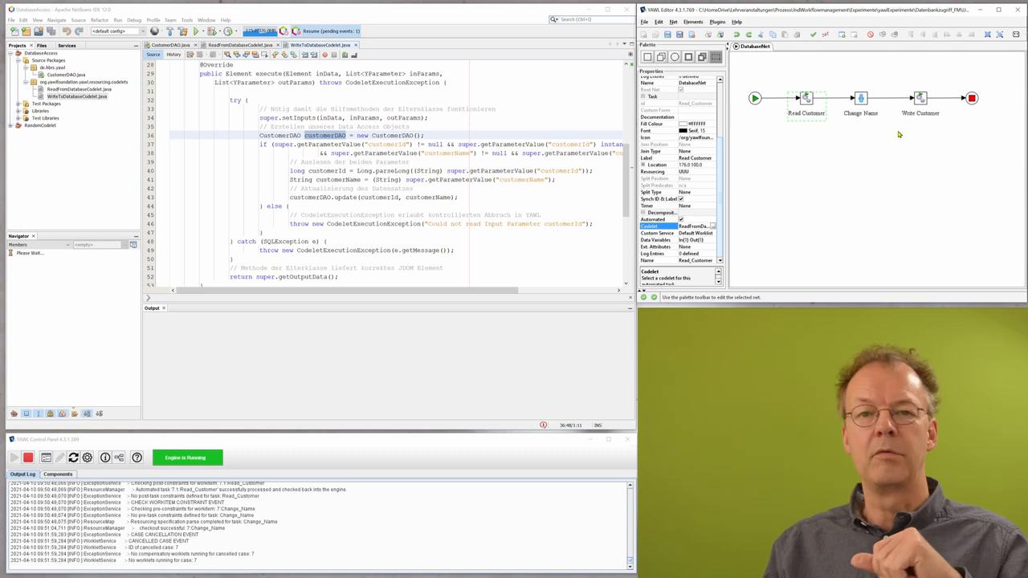
click(919, 98)
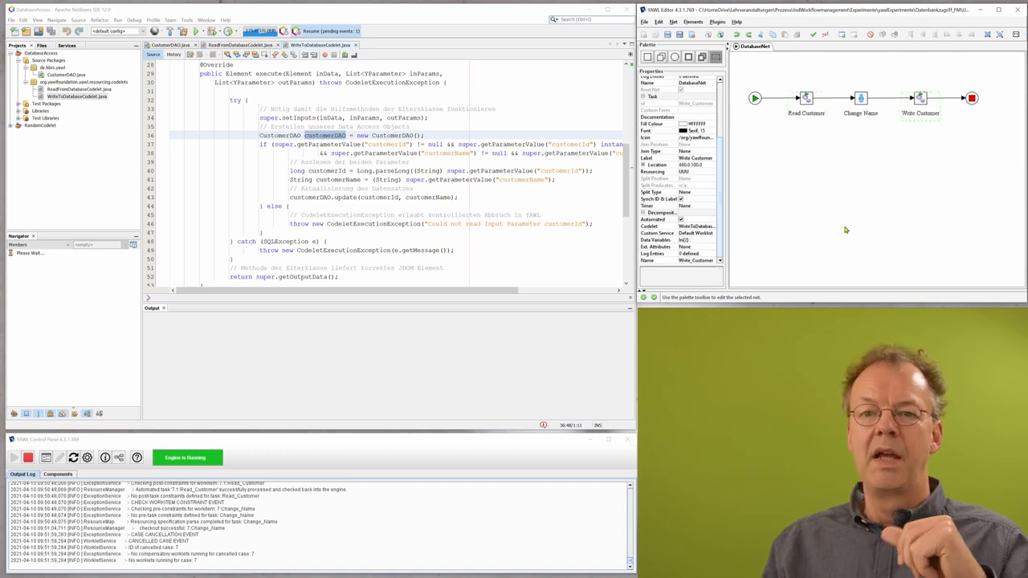
mouse_move(520, 195)
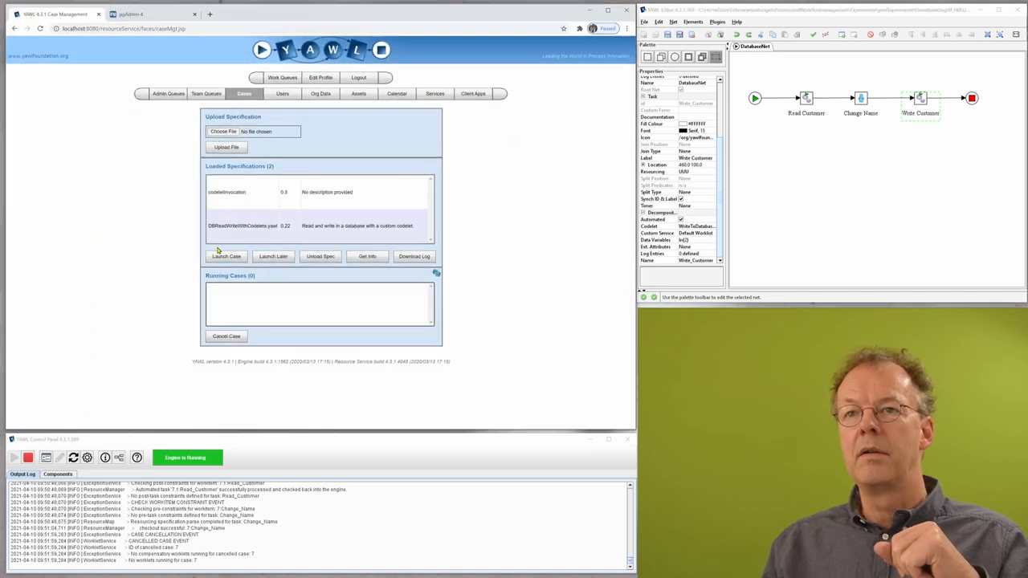
Launch a DBReadWriteWithCodelets case and open its Change Name work item showing Jack
click(241, 225)
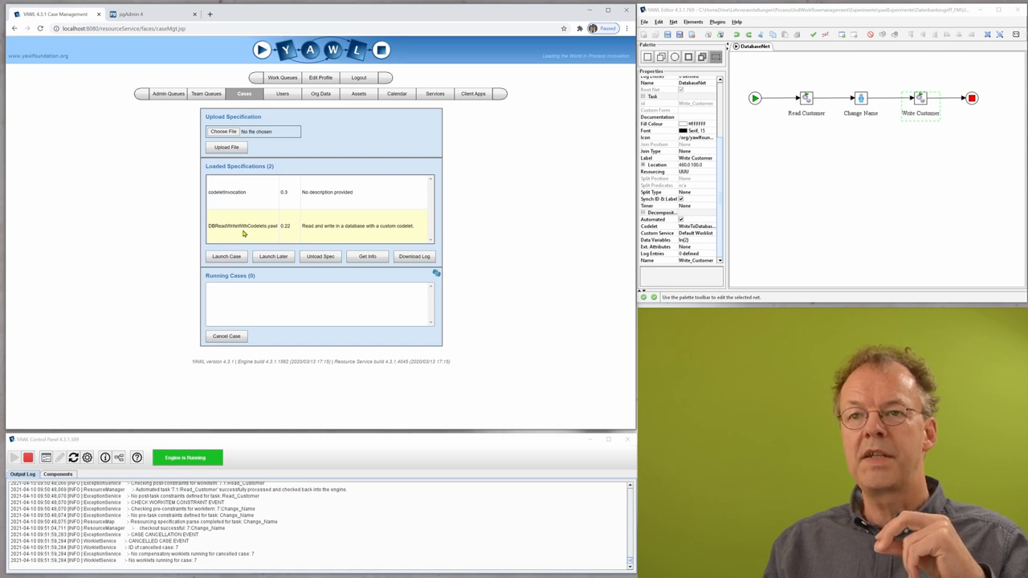
mouse_move(238, 316)
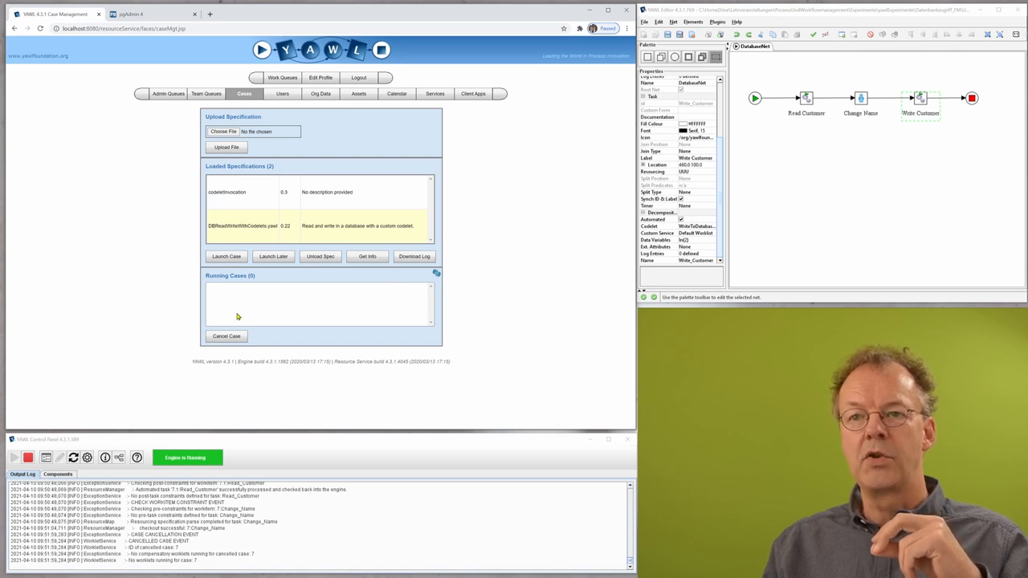
click(226, 256)
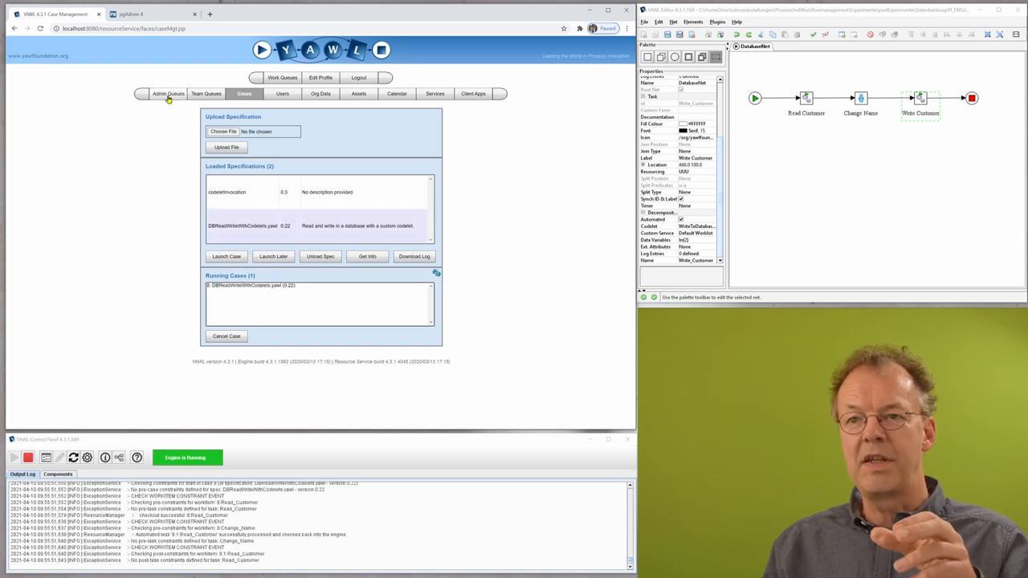
click(168, 93)
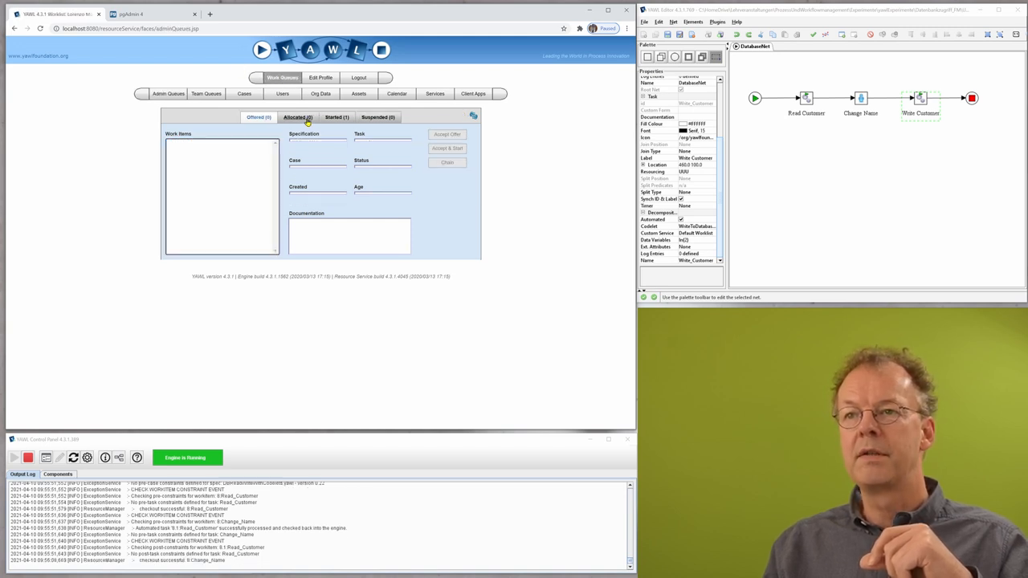
click(447, 147)
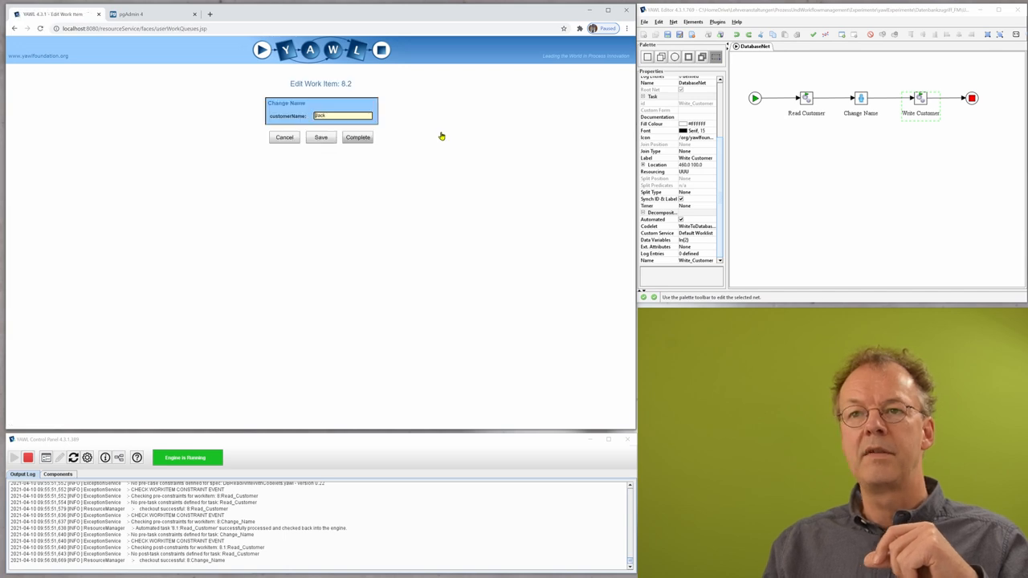
mouse_move(314, 225)
text(Jill)
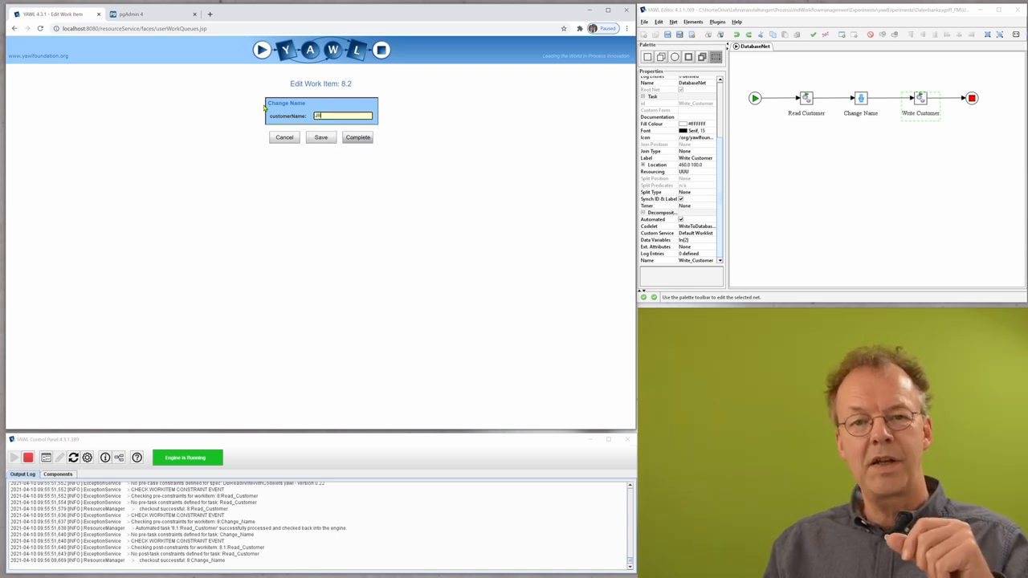
Glance at the pgAdmin customer table, then complete Change Name with customer name Jill
click(148, 14)
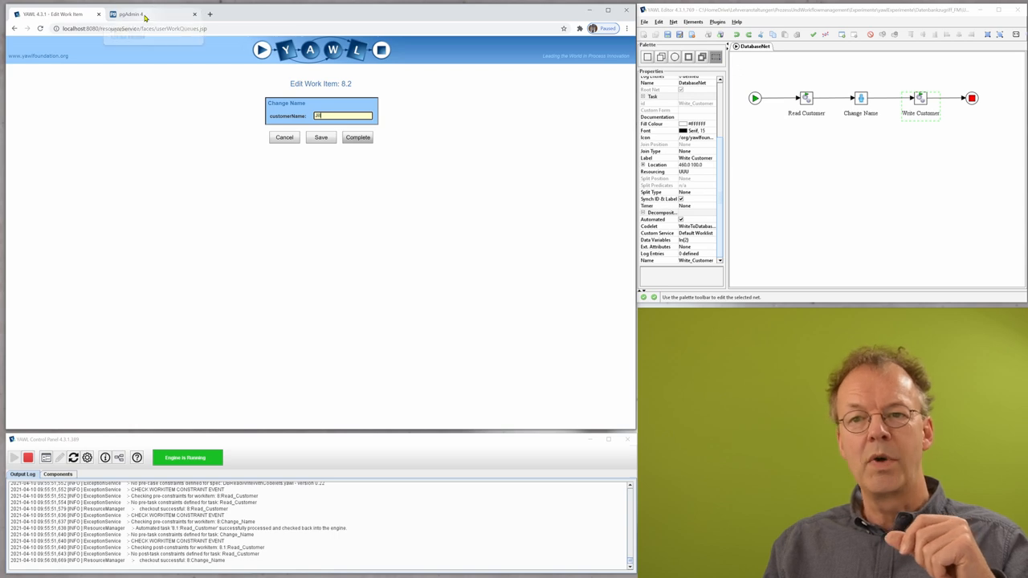
click(133, 13)
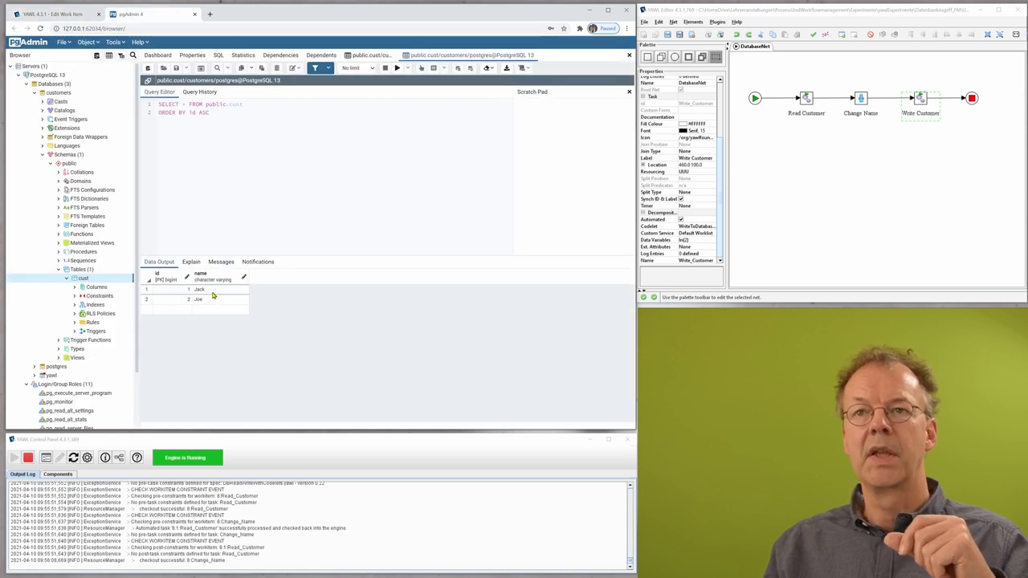
click(48, 14)
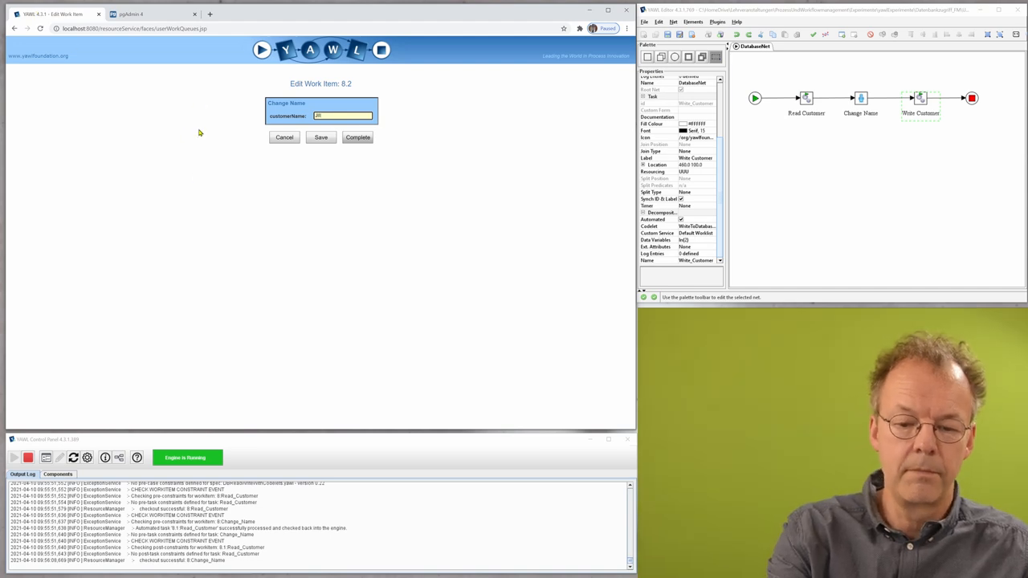
mouse_move(360, 163)
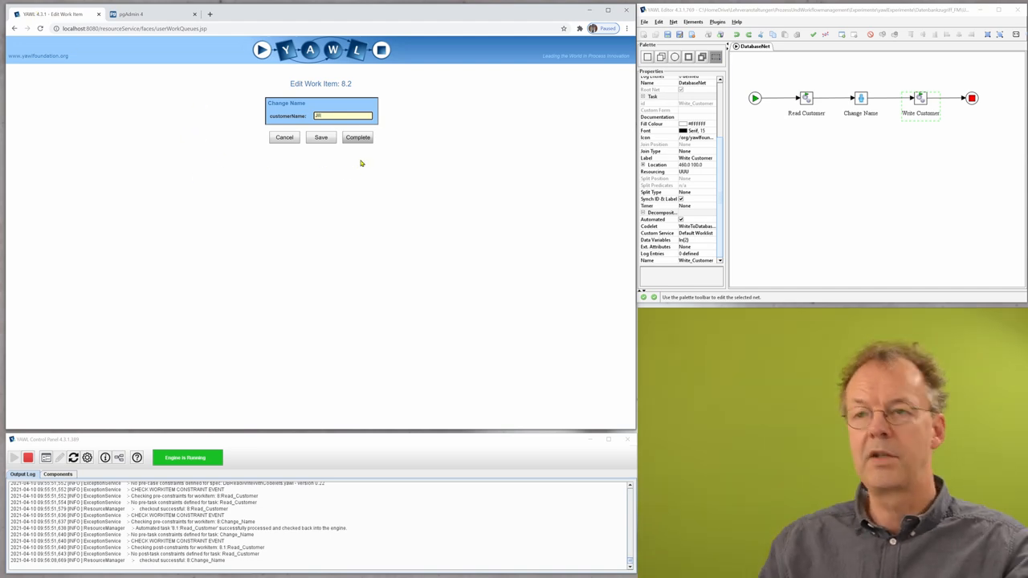
click(357, 137)
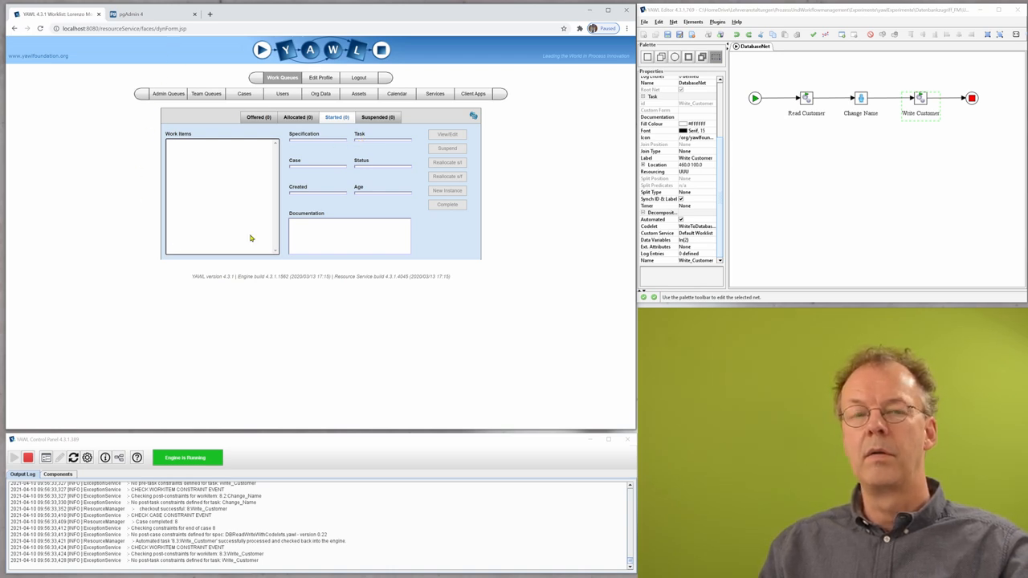
mouse_move(444, 261)
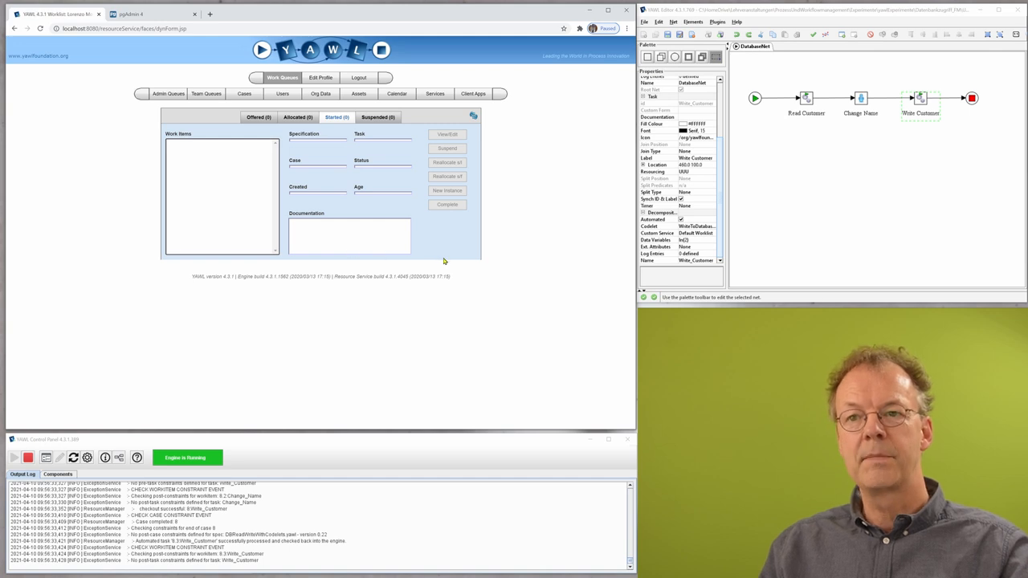
mouse_move(195, 213)
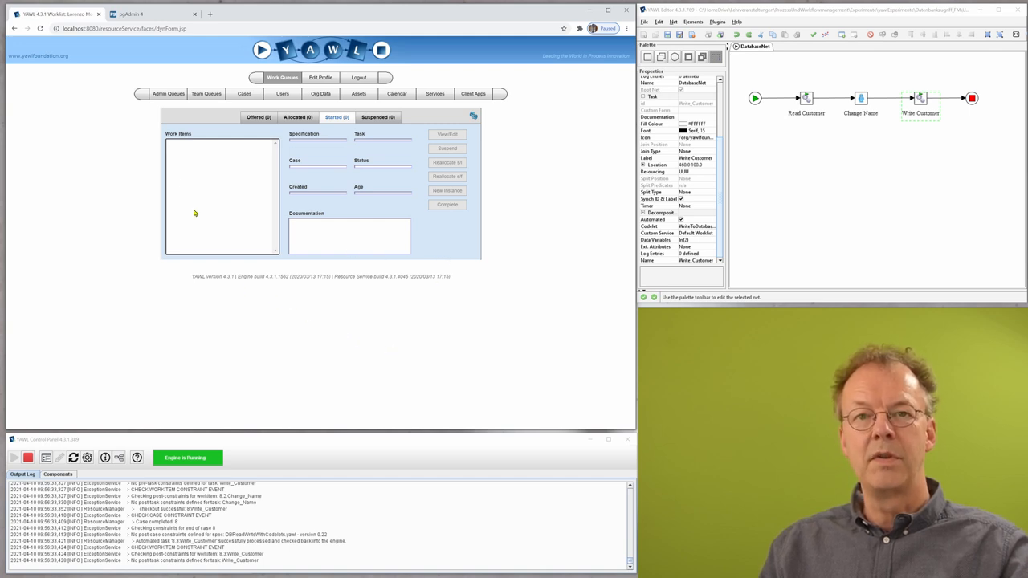
View all rows of the cust table in pgAdmin, confirming customer 1 is Jill
click(149, 14)
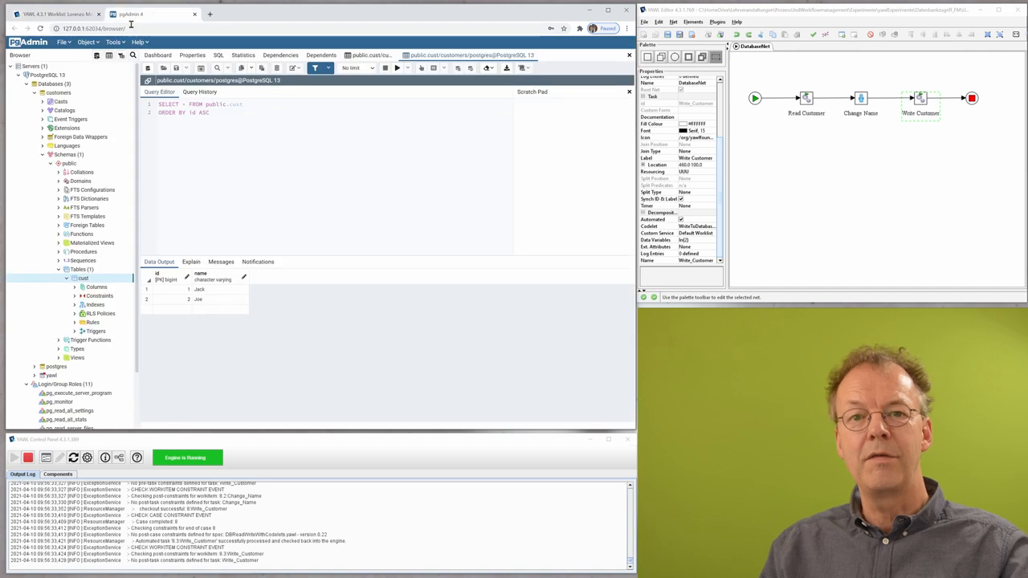
click(82, 278)
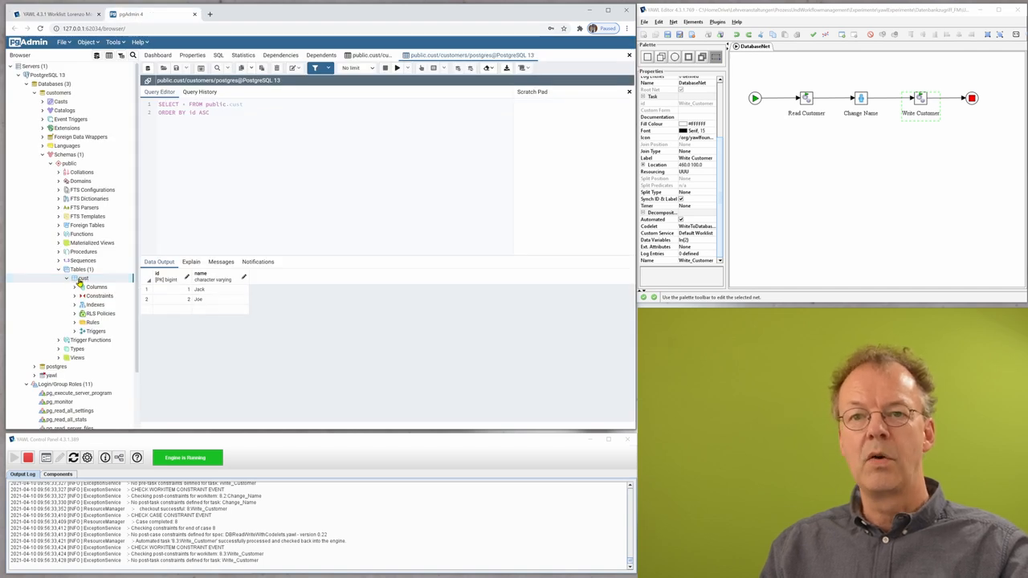
right_click(80, 279)
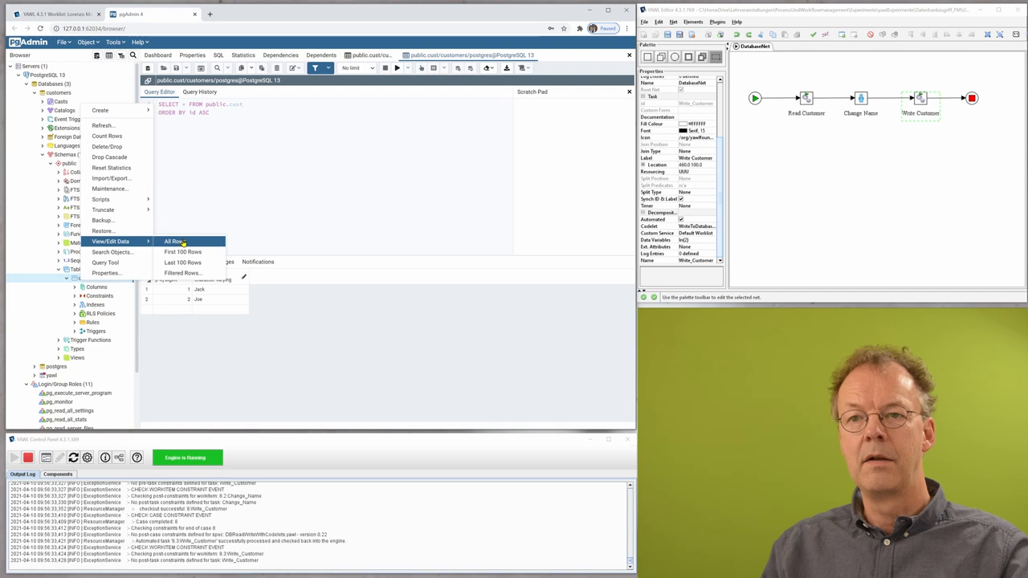
click(174, 241)
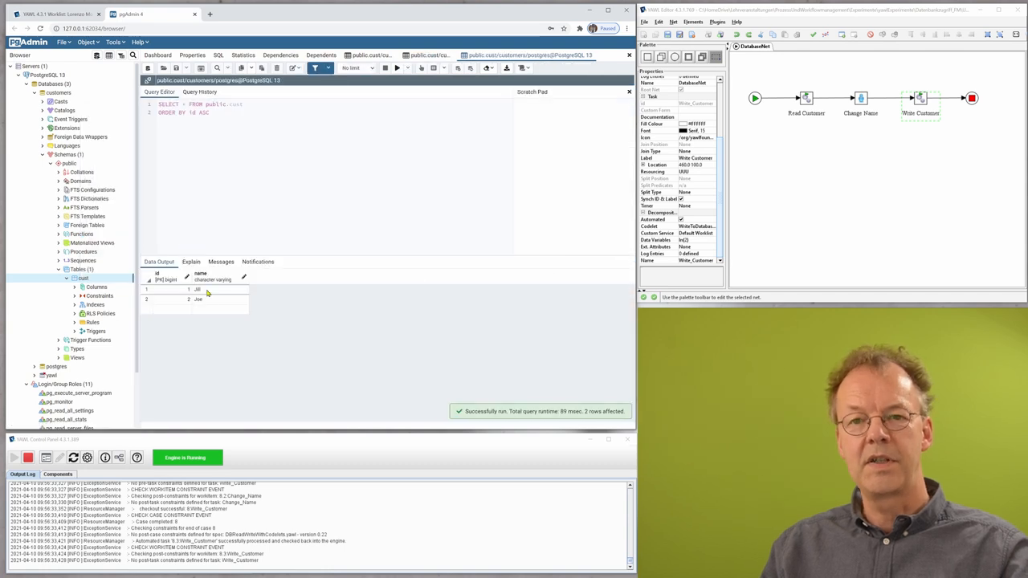